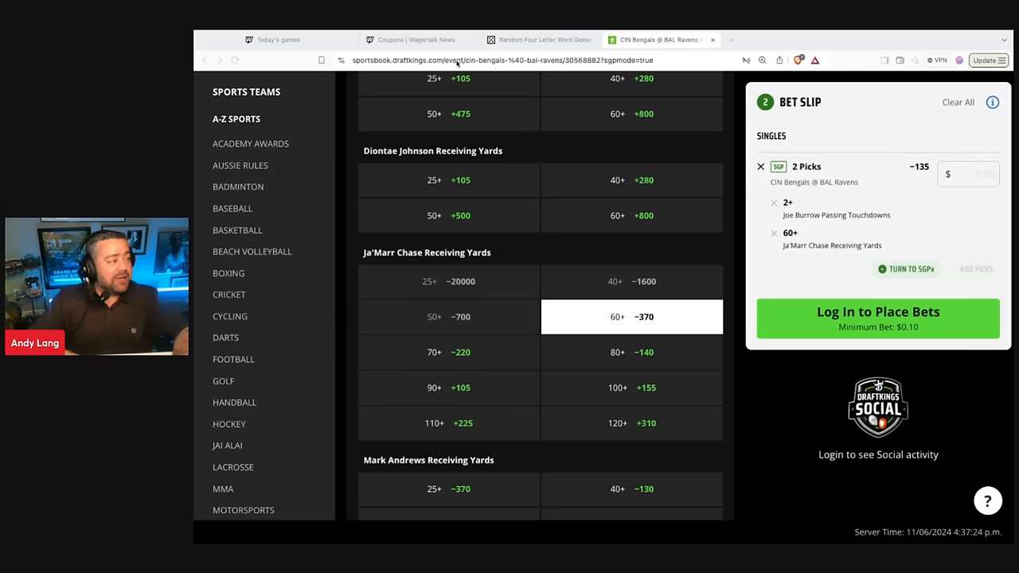
- Switch from the DraftKings bet slip to the 'Coupons | Wagertalk News' deals tab
click(417, 40)
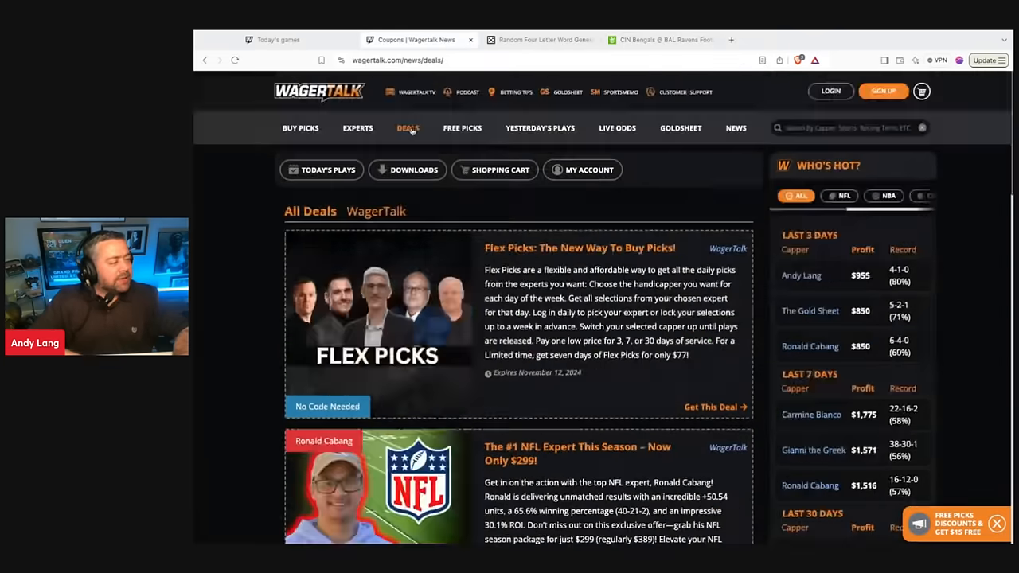
- Browse the EXPERTS handicapper directory, then return to the WagerTalk homepage via the logo
click(357, 127)
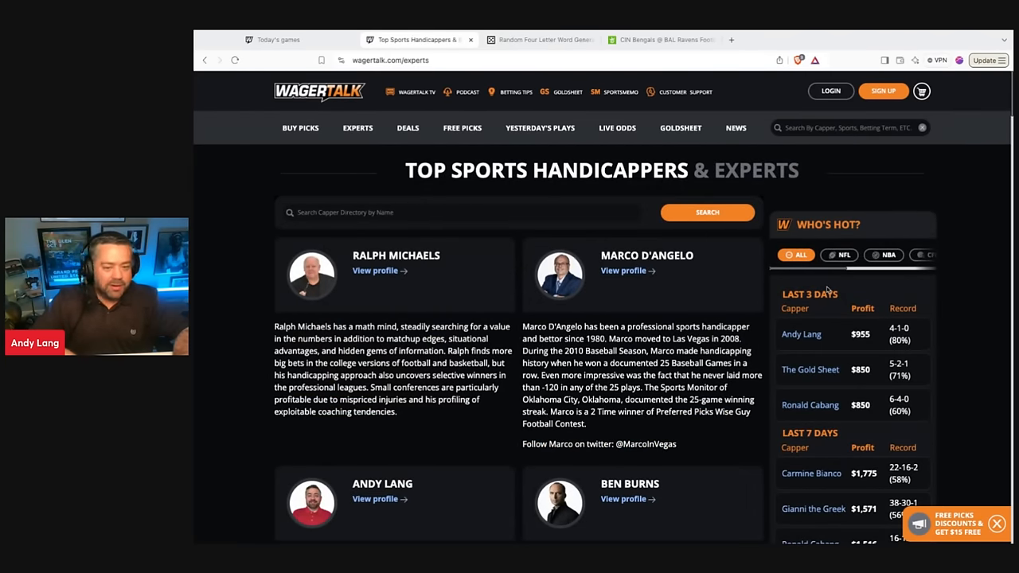
mouse_move(816, 278)
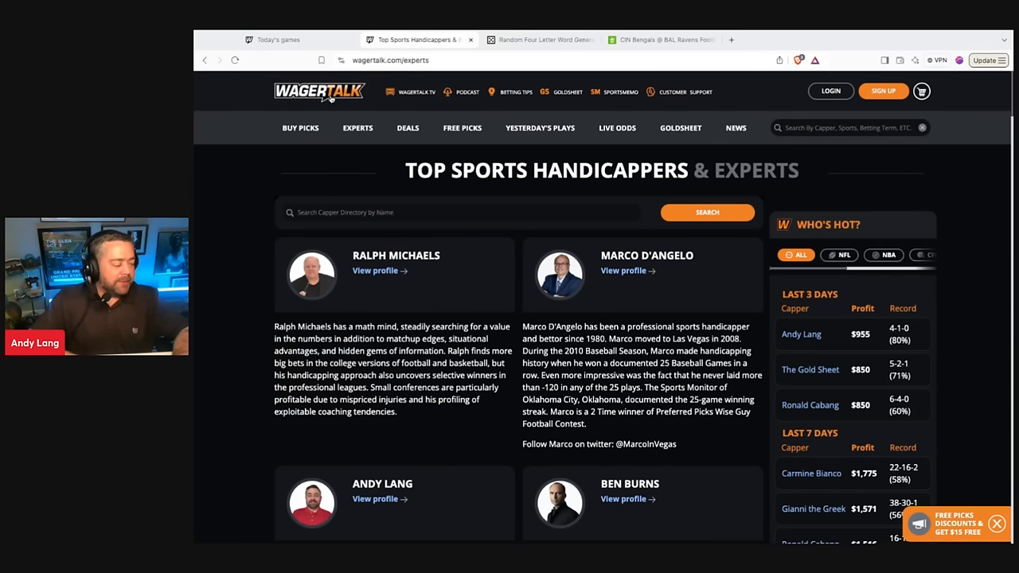
click(318, 91)
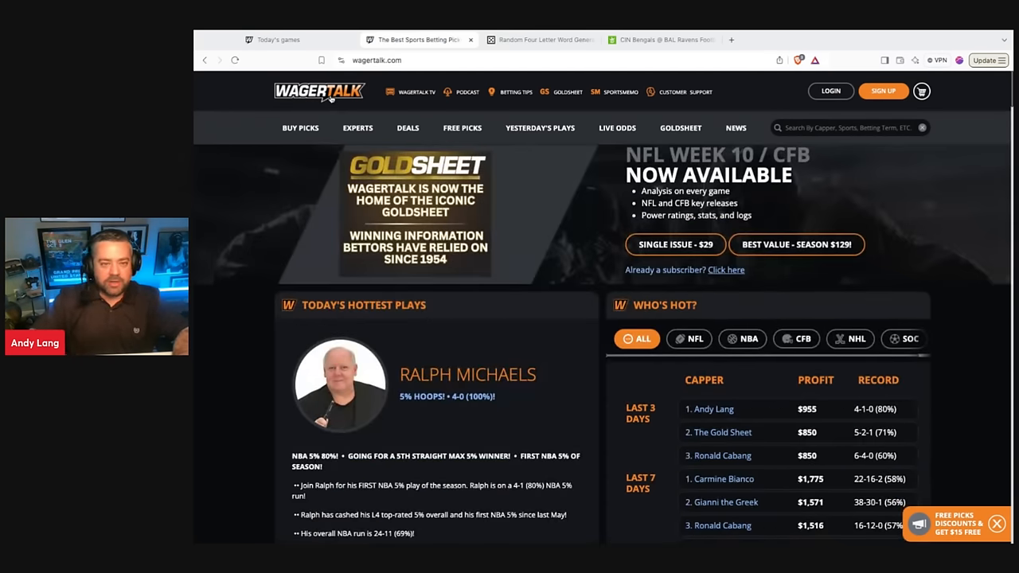